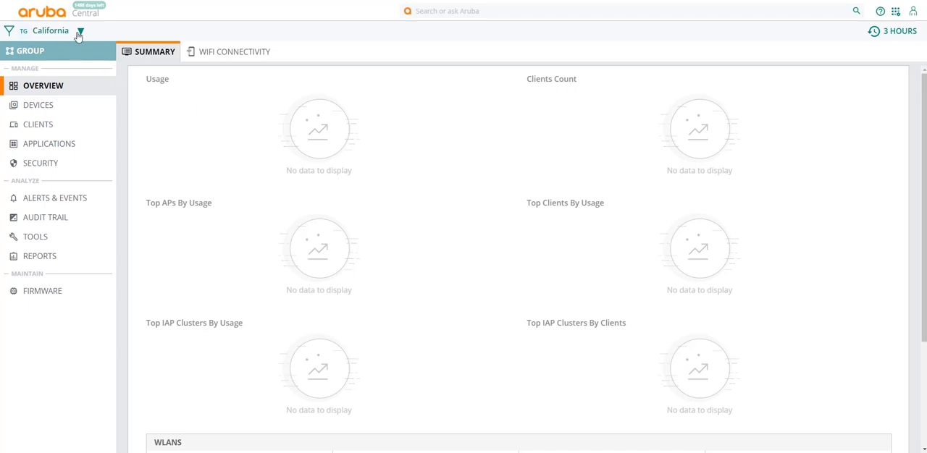
Step: Change the dashboard scope from the California group to All Devices
{"action": "left_click", "coordinate": [80, 30]}
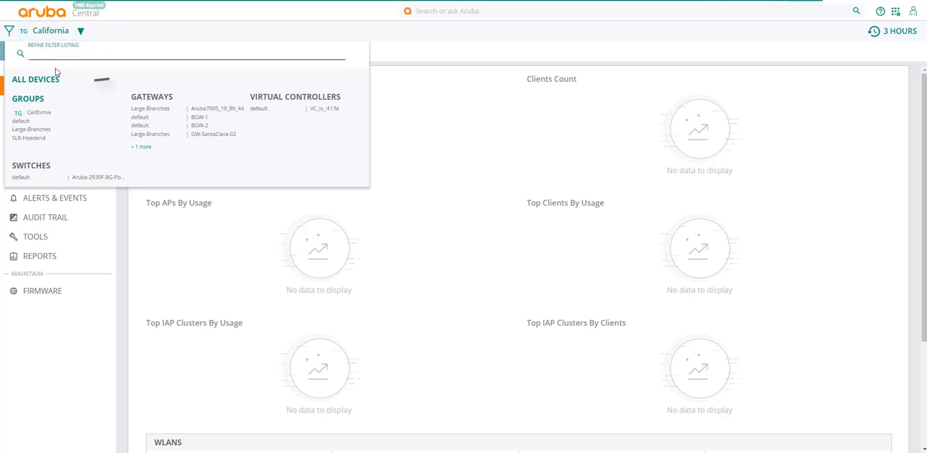
{"action": "left_click", "coordinate": [34, 79]}
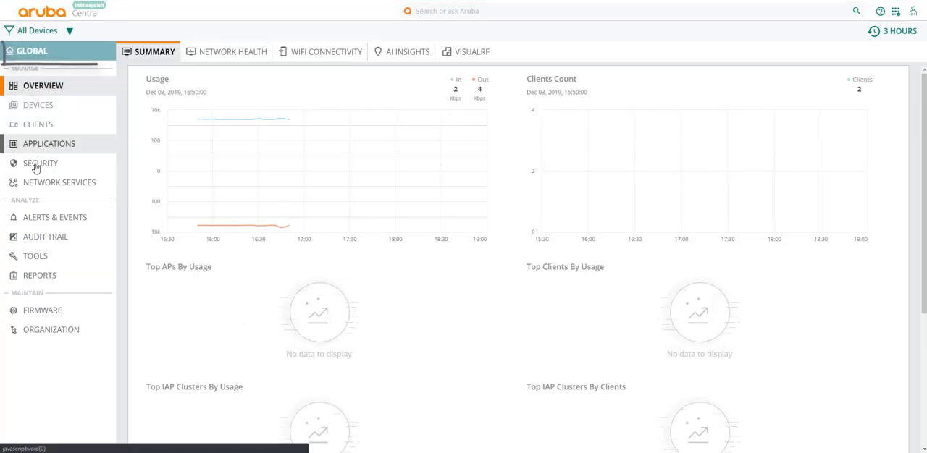
{"action": "mouse_move", "coordinate": [50, 329]}
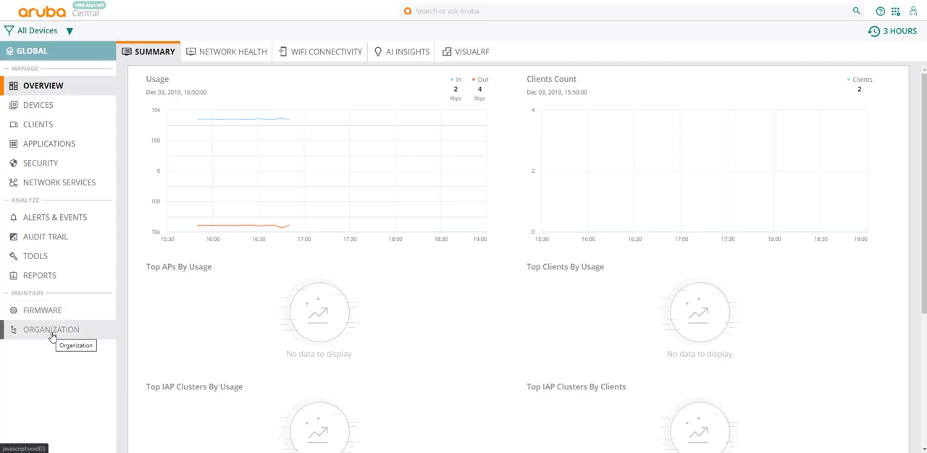
Step: Go to Organization settings and open Sites and Labels
{"action": "left_click", "coordinate": [51, 329]}
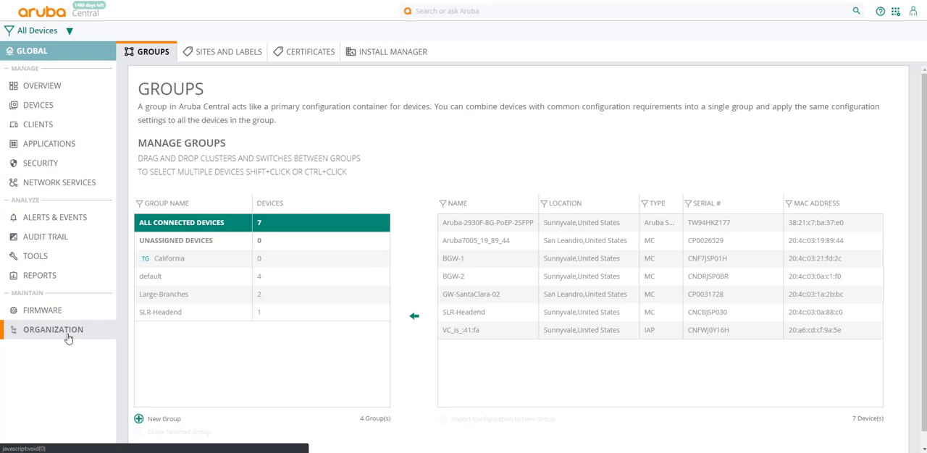
{"action": "mouse_move", "coordinate": [225, 51]}
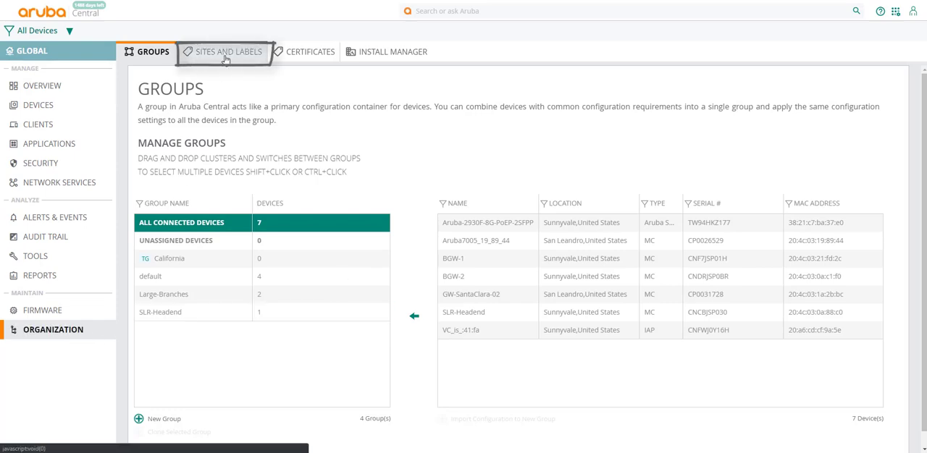
{"action": "left_click", "coordinate": [229, 52]}
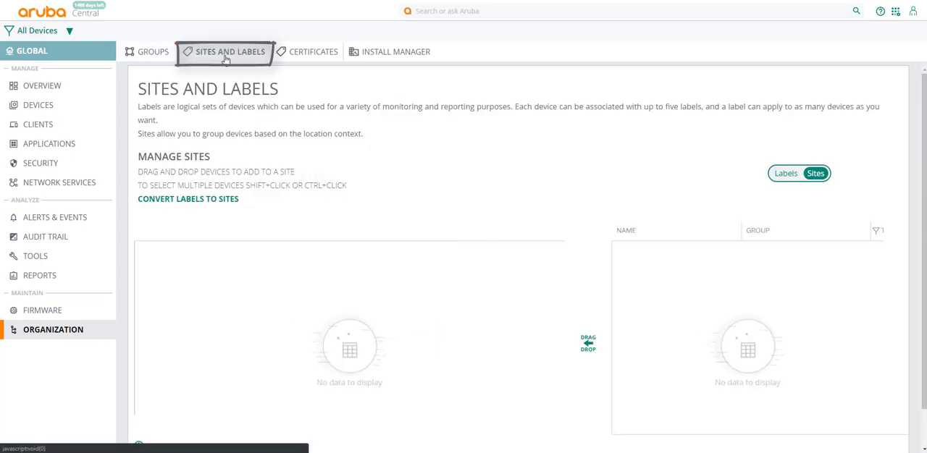
{"action": "left_click", "coordinate": [229, 51]}
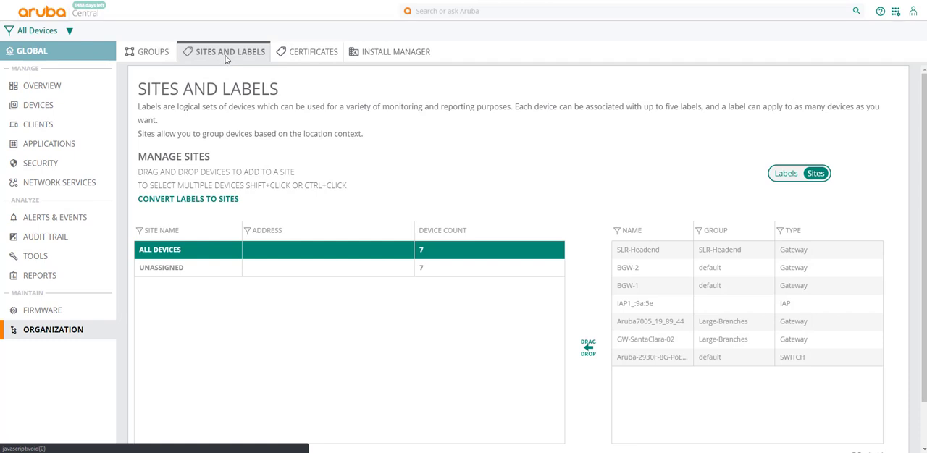
{"action": "scroll", "scroll_direction": "down", "scroll_amount": 3}
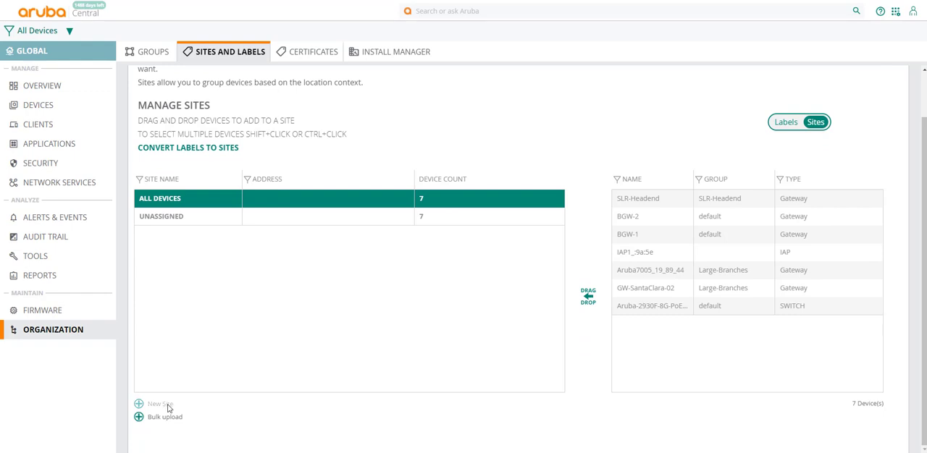
Step: Add the Sunnyvale site at 560 Oakmead Parkway, Sunnyvale, California 94085
{"action": "left_click", "coordinate": [157, 404]}
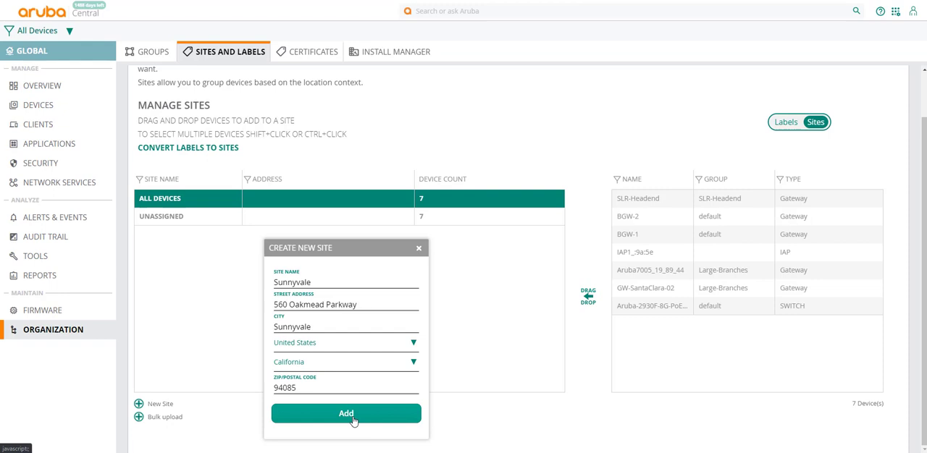
{"action": "left_click", "coordinate": [345, 414]}
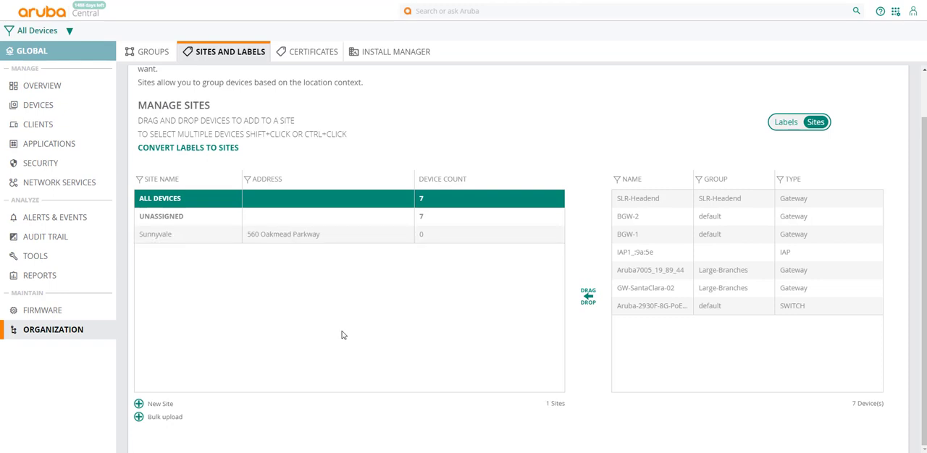
{"action": "mouse_move", "coordinate": [403, 78]}
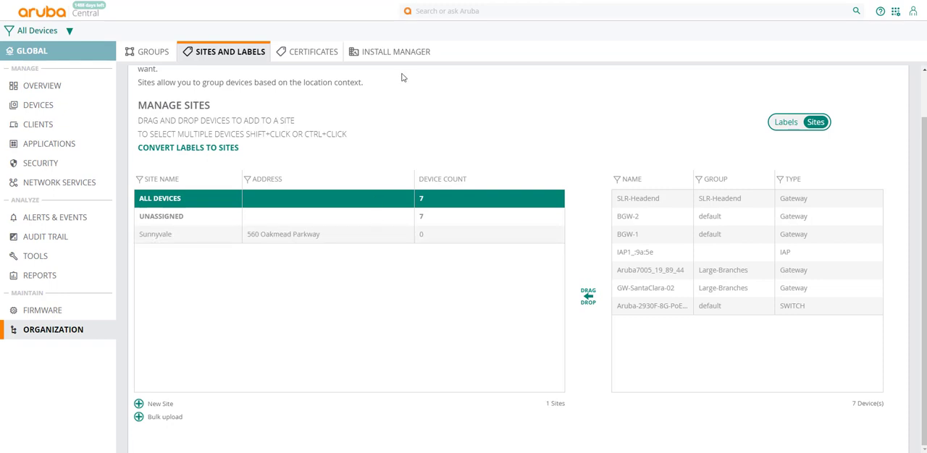
{"action": "mouse_move", "coordinate": [396, 52]}
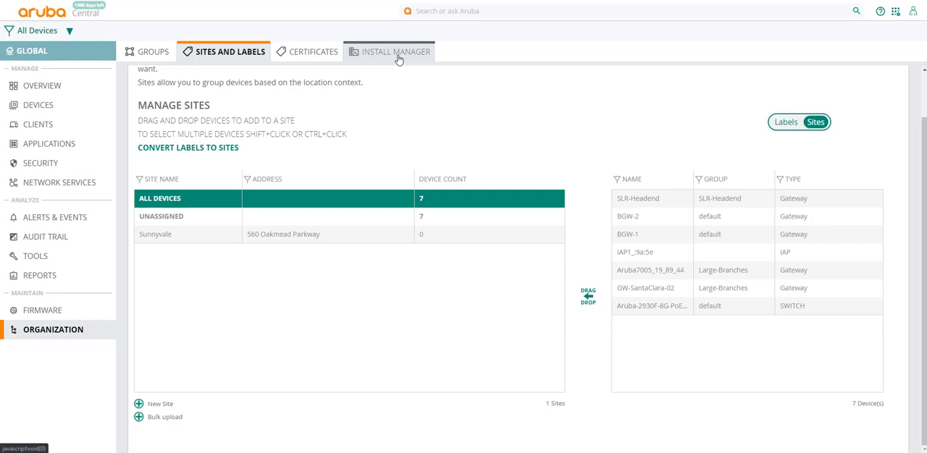
Step: Add the Sunnyvale site installation using California as the IAP, switch and gateway group
{"action": "left_click", "coordinate": [394, 51]}
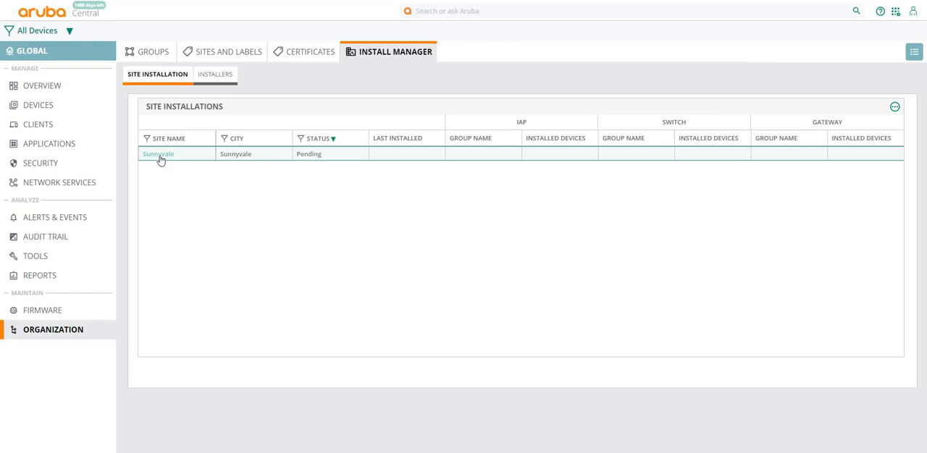
{"action": "left_click", "coordinate": [158, 154]}
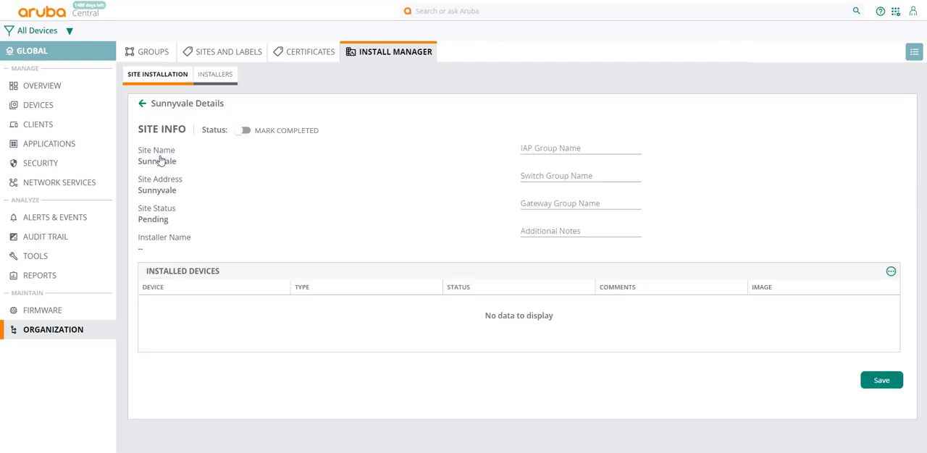
{"action": "mouse_move", "coordinate": [497, 150]}
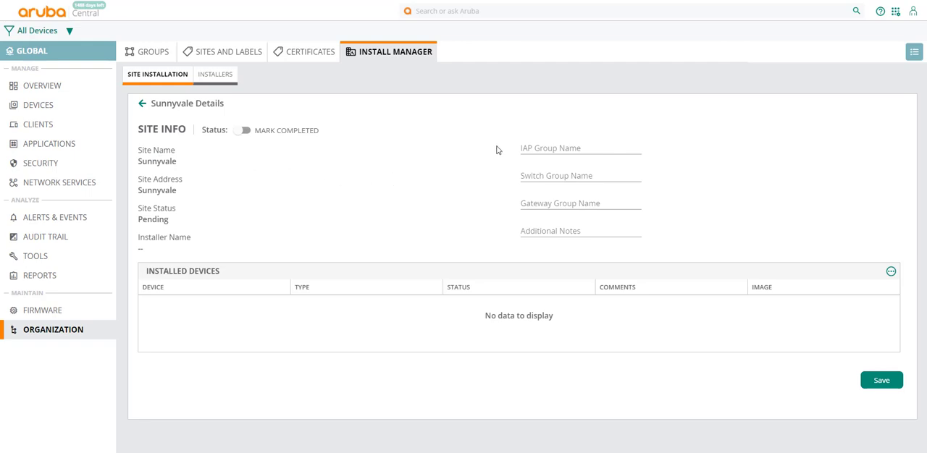
{"action": "left_click", "coordinate": [550, 147]}
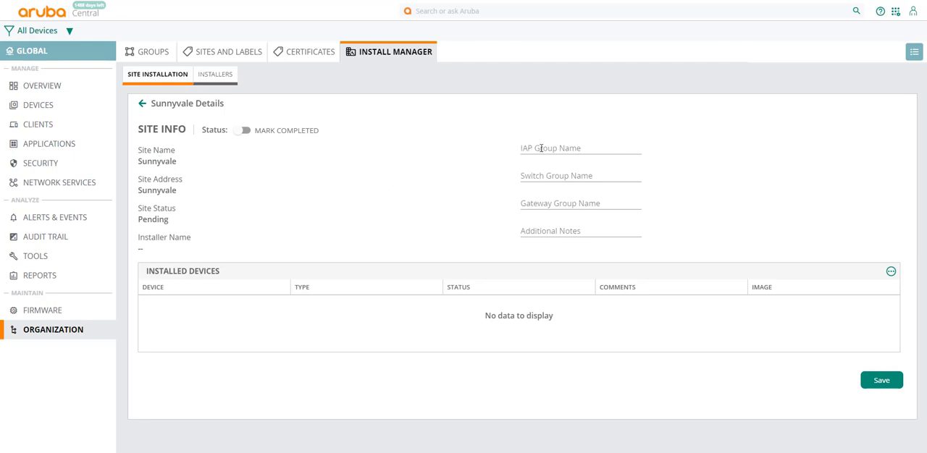
{"action": "left_click", "coordinate": [580, 148]}
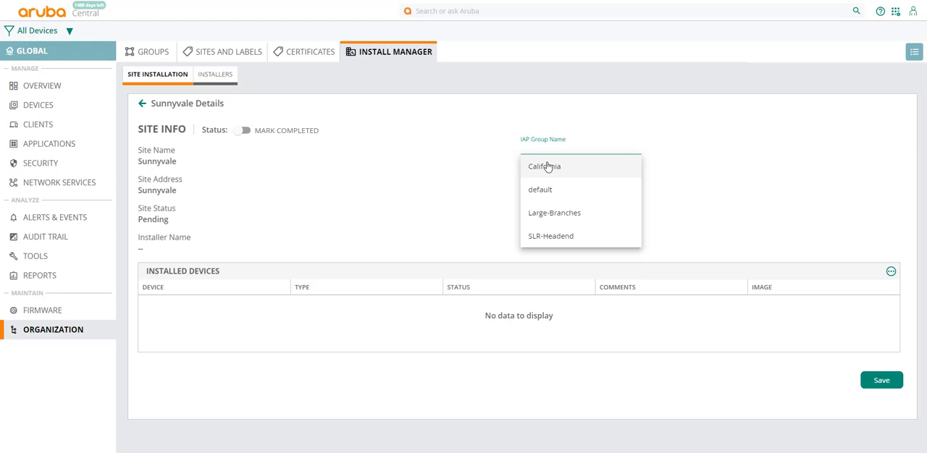
{"action": "left_click", "coordinate": [543, 166]}
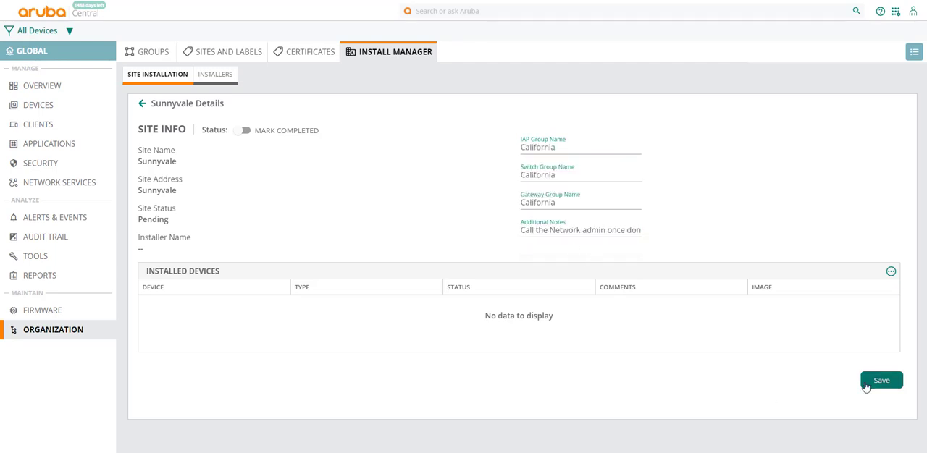
{"action": "left_click", "coordinate": [880, 381]}
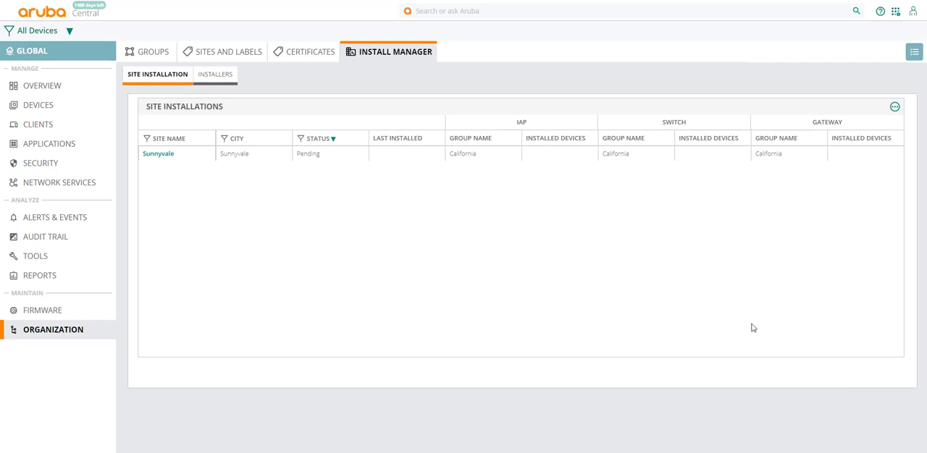
{"action": "mouse_move", "coordinate": [692, 298]}
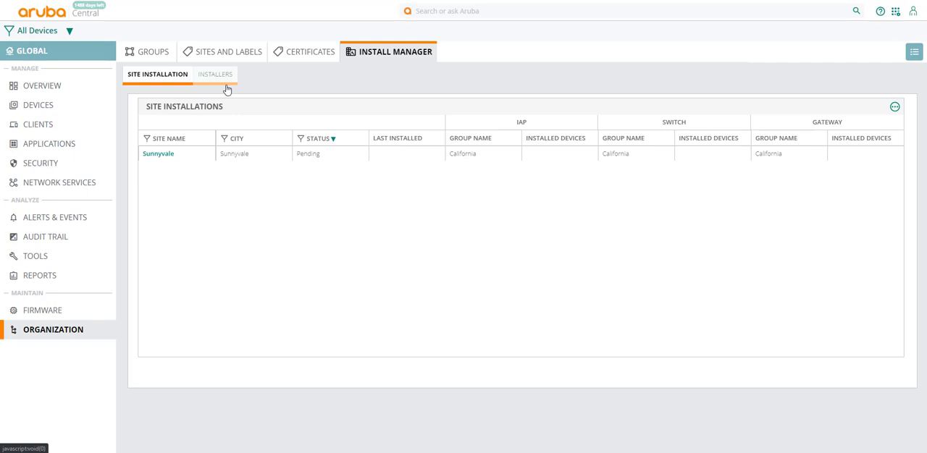
Step: Add an installer valid until 12/31/2019 who manages the Sunnyvale site
{"action": "left_click", "coordinate": [211, 74]}
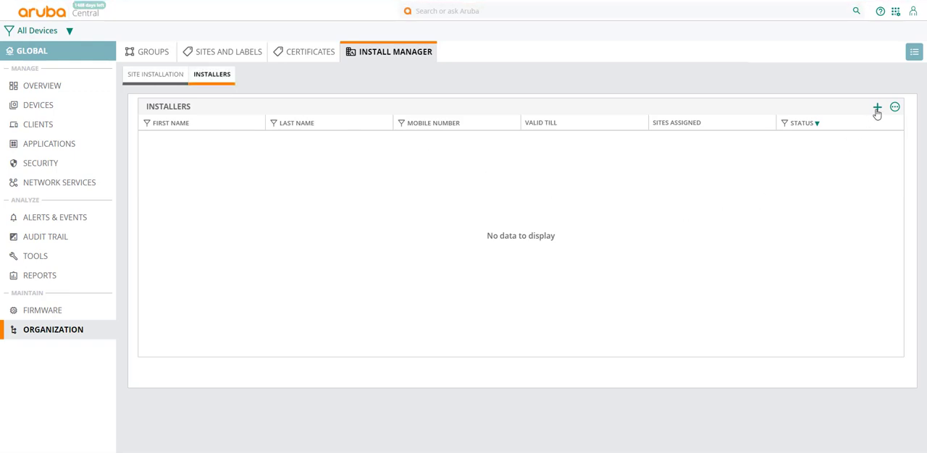
{"action": "left_click", "coordinate": [877, 107]}
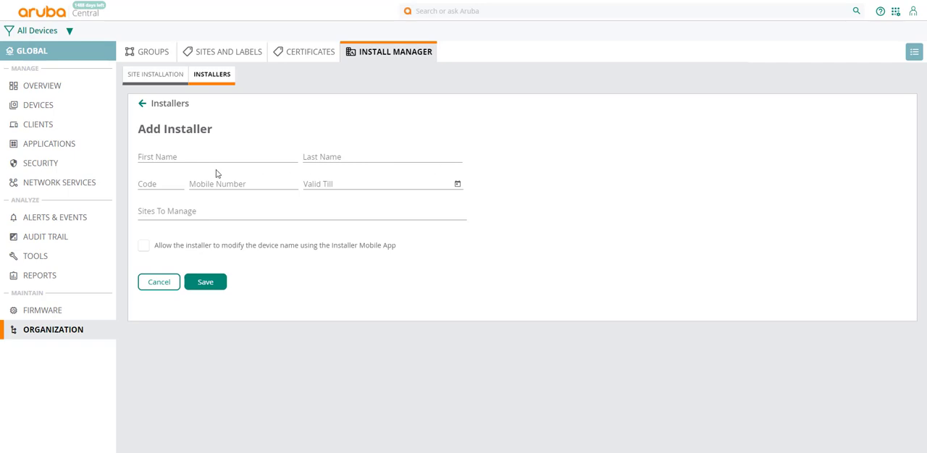
{"action": "left_click", "coordinate": [217, 157]}
{"action": "type", "text": "Roopesh"}
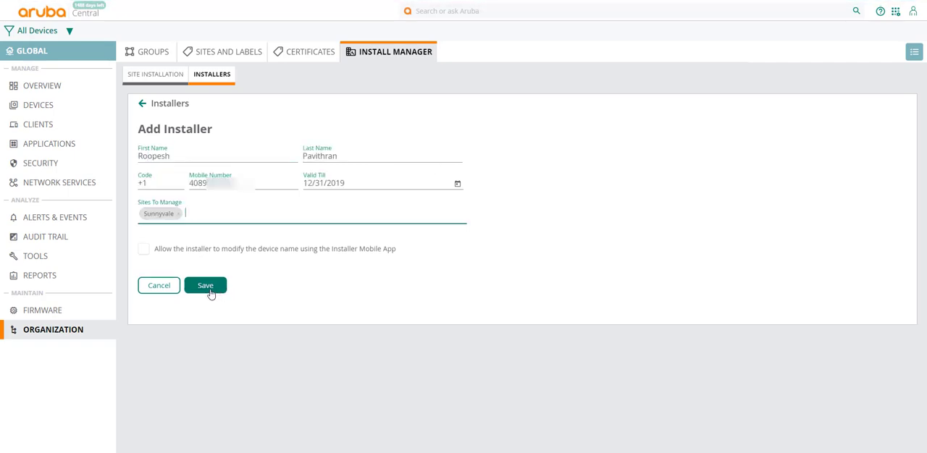
{"action": "left_click", "coordinate": [204, 286]}
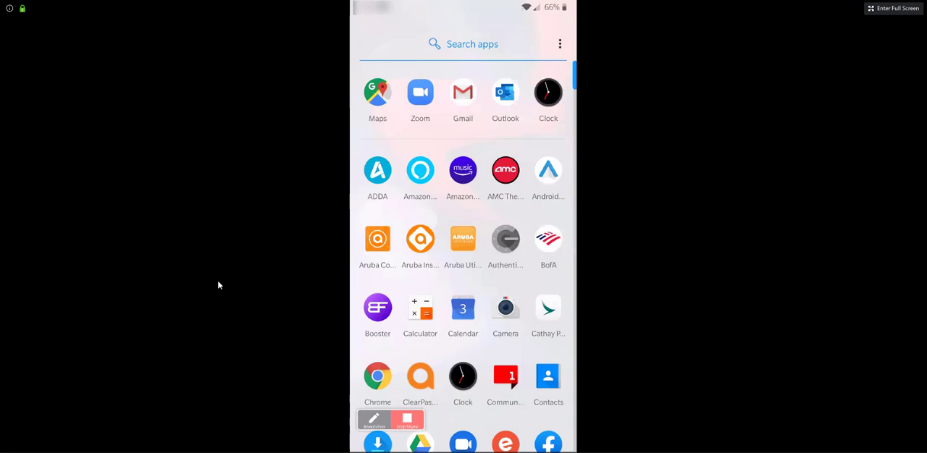
Step: Sign in to the Aruba Installer app with a phone verification code
{"action": "left_click", "coordinate": [420, 239]}
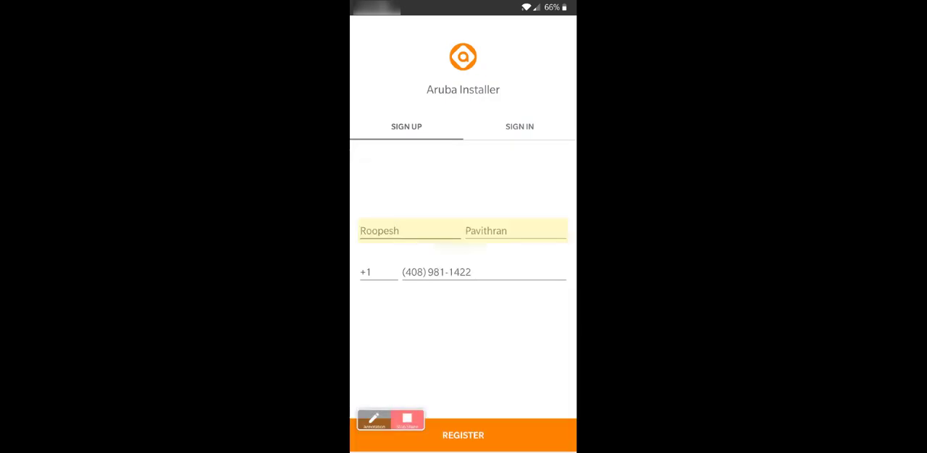
{"action": "left_click", "coordinate": [519, 126]}
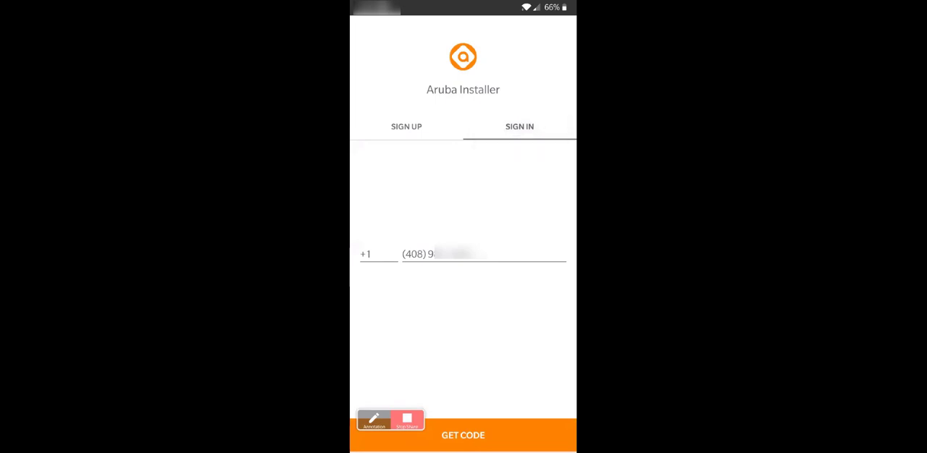
{"action": "left_click", "coordinate": [463, 435]}
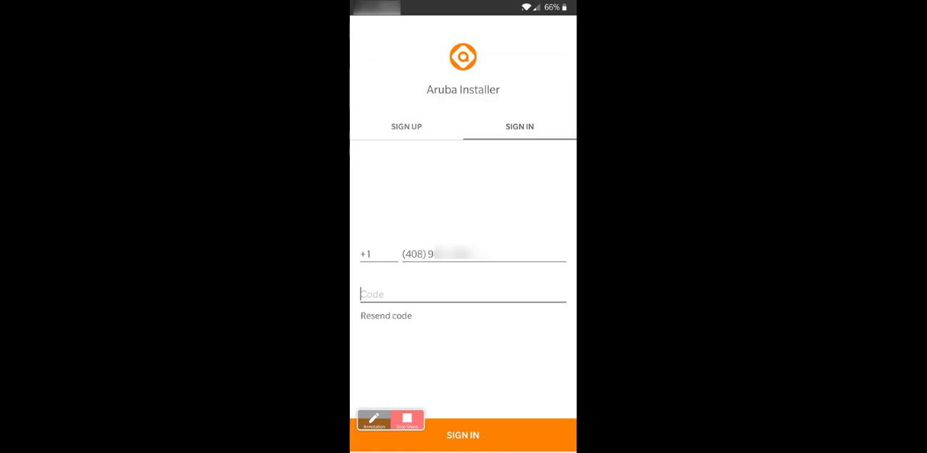
{"action": "type", "text": "3"}
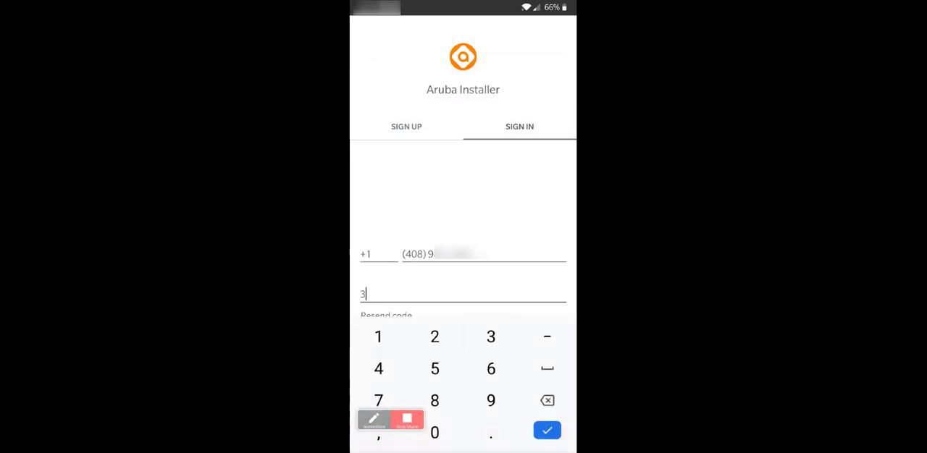
{"action": "left_click", "coordinate": [547, 431]}
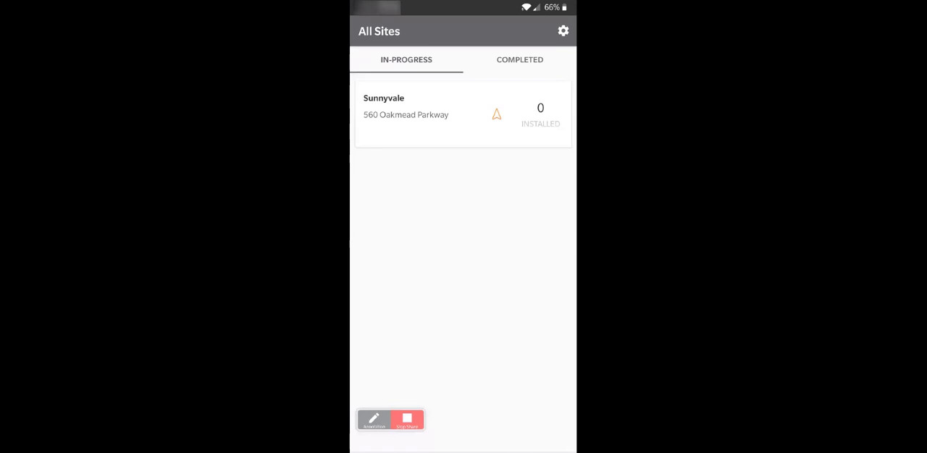
Step: Open the Sunnyvale site and start adding devices
{"action": "left_click", "coordinate": [462, 114]}
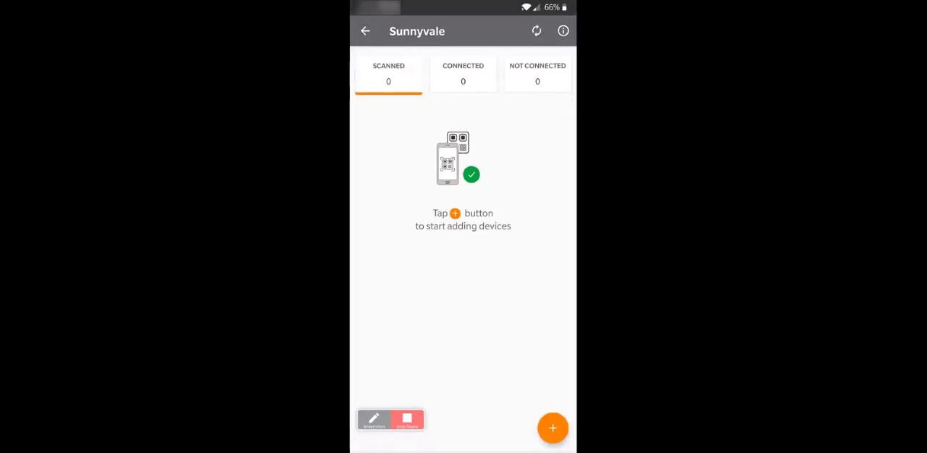
{"action": "left_click", "coordinate": [552, 427]}
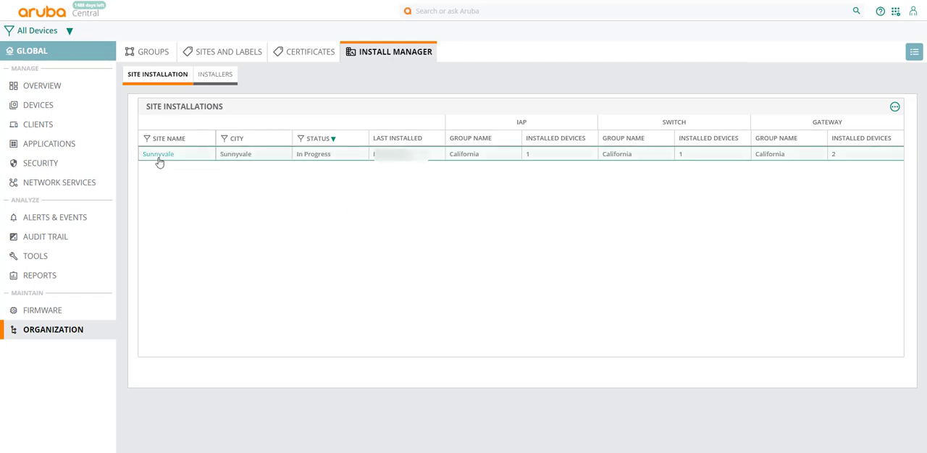
Step: Mark the Sunnyvale site installation as Completed and save it
{"action": "left_click", "coordinate": [158, 153]}
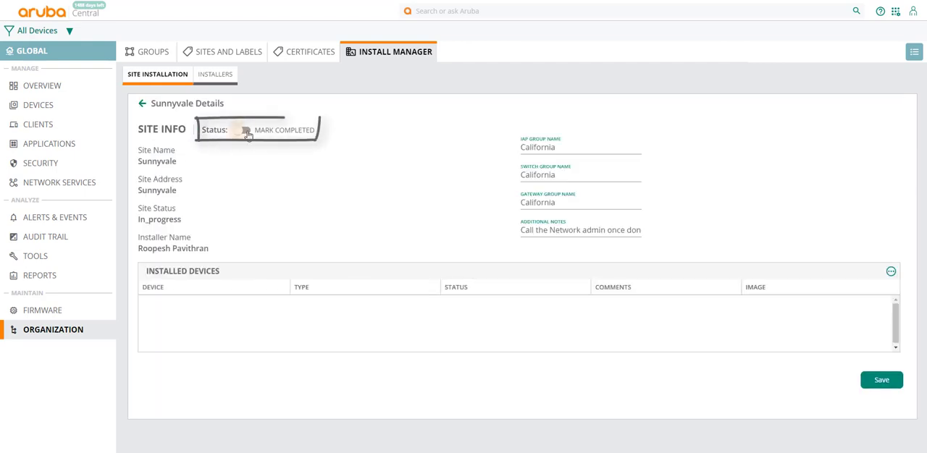
{"action": "left_click", "coordinate": [242, 130]}
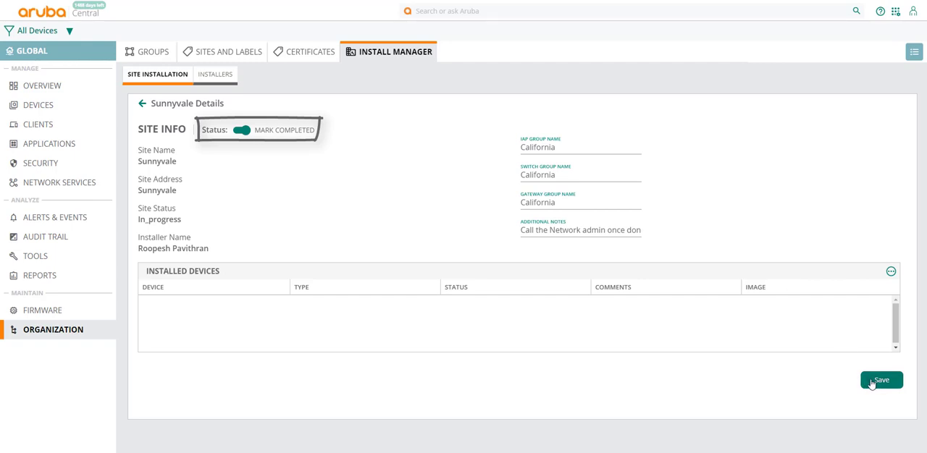
{"action": "left_click", "coordinate": [881, 382]}
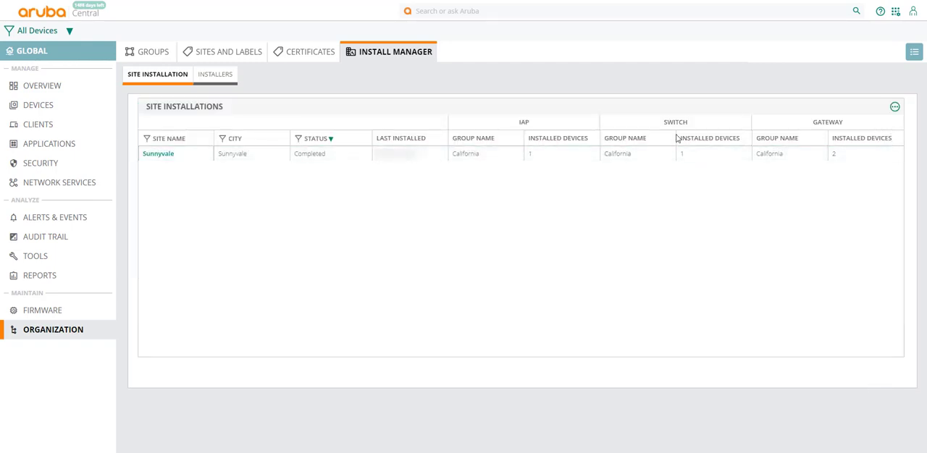
{"action": "mouse_move", "coordinate": [462, 239]}
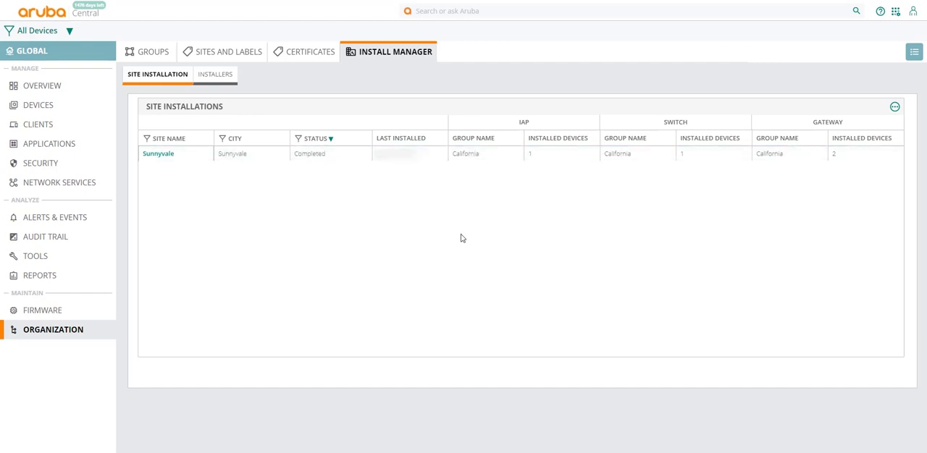
{"action": "mouse_move", "coordinate": [473, 200]}
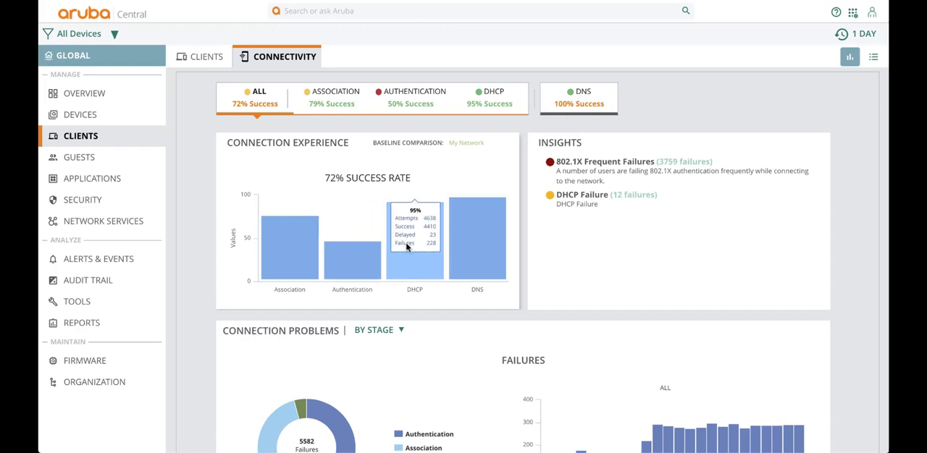
{"action": "mouse_move", "coordinate": [477, 246]}
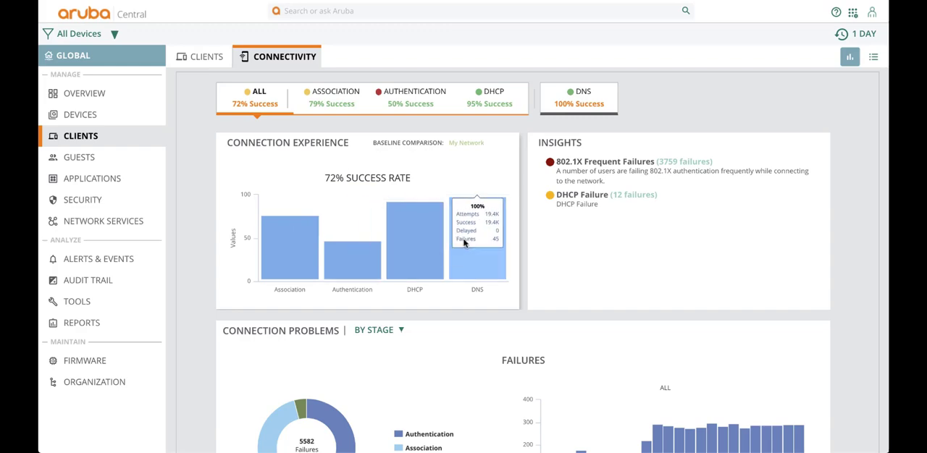
Step: Scroll down the Clients connectivity page to the Connection Problems section
{"action": "scroll", "scroll_direction": "down", "scroll_amount": 3}
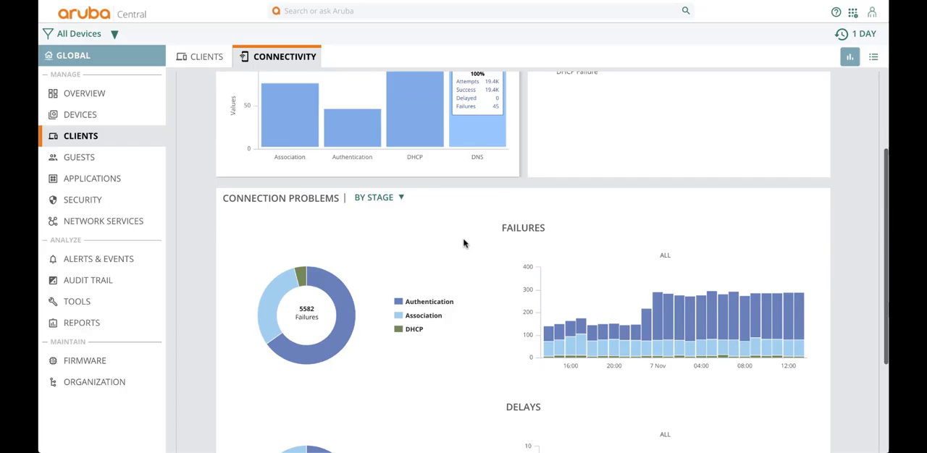